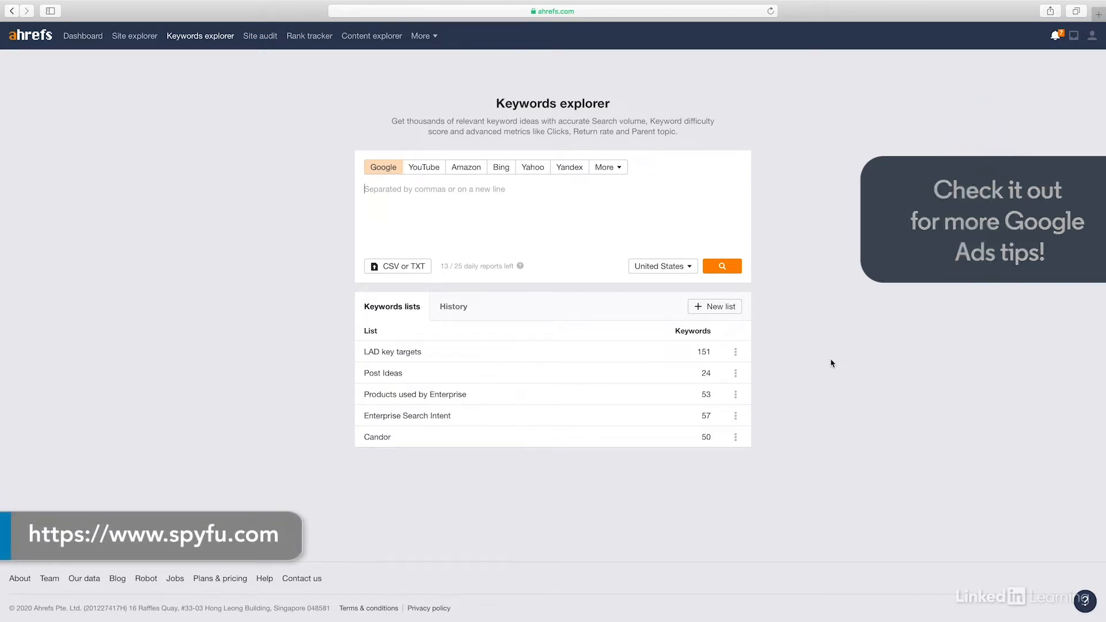
pyautogui.moveTo(382, 86)
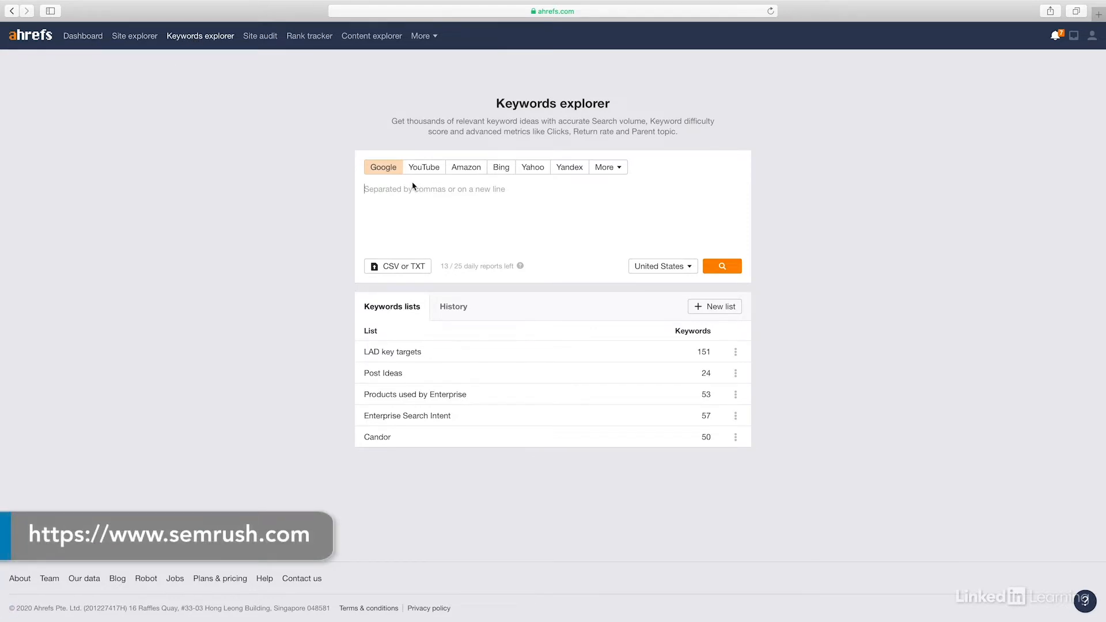
# Enter 'growth hacking' as the seed keyword for Google, United States.
pyautogui.write('growth')
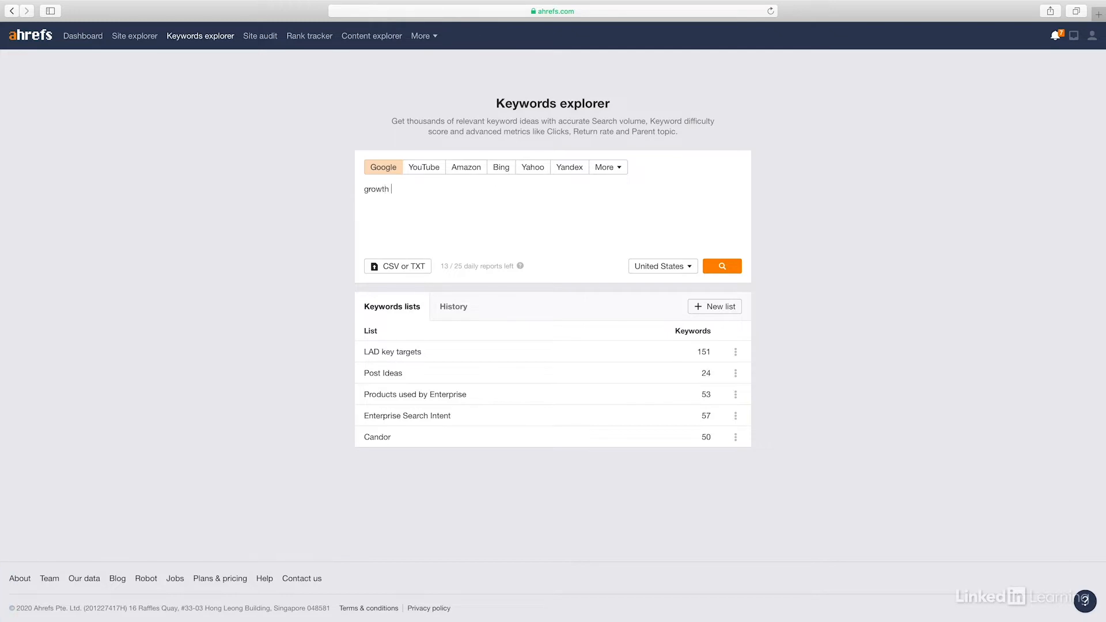
pyautogui.write('hacking')
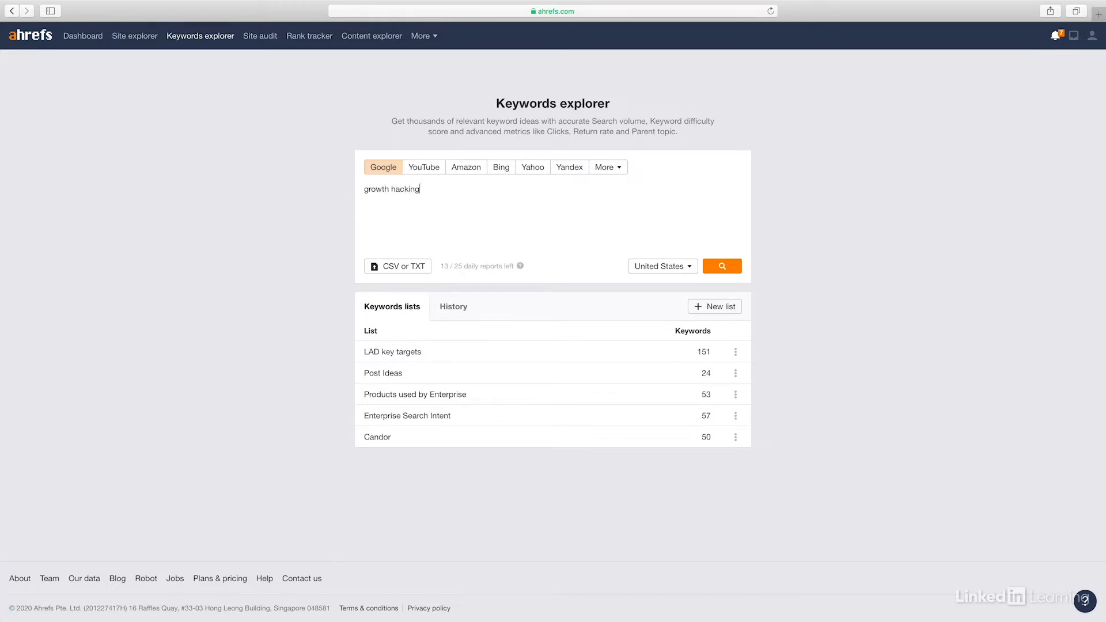
# Run the report and review the overview: KD 64, 4.0K volume, keyword ideas below.
pyautogui.click(721, 266)
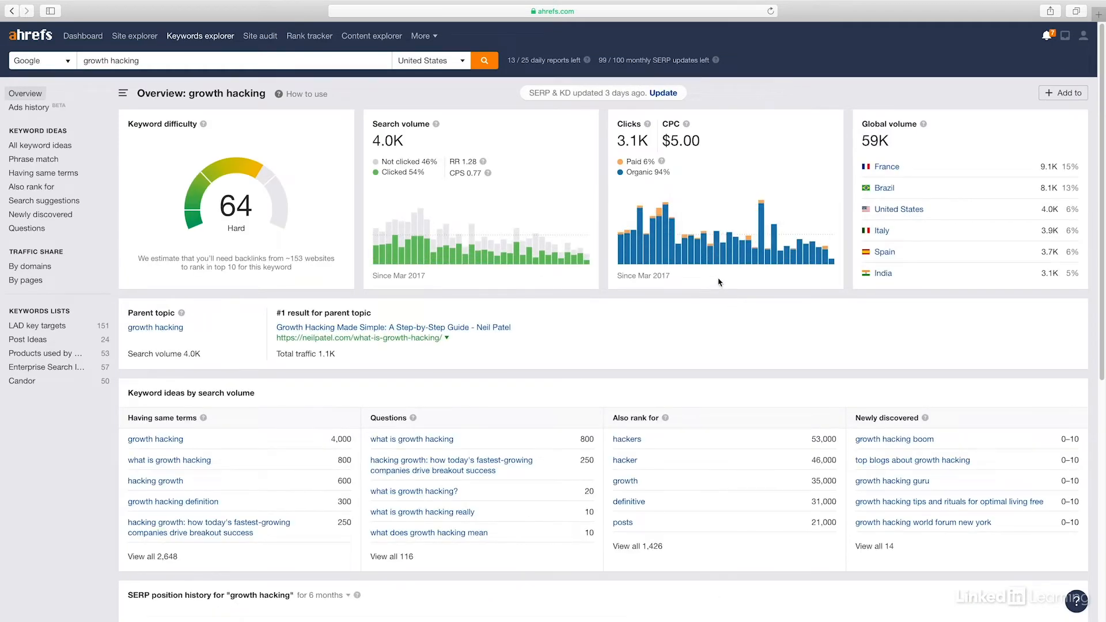
pyautogui.click(235, 205)
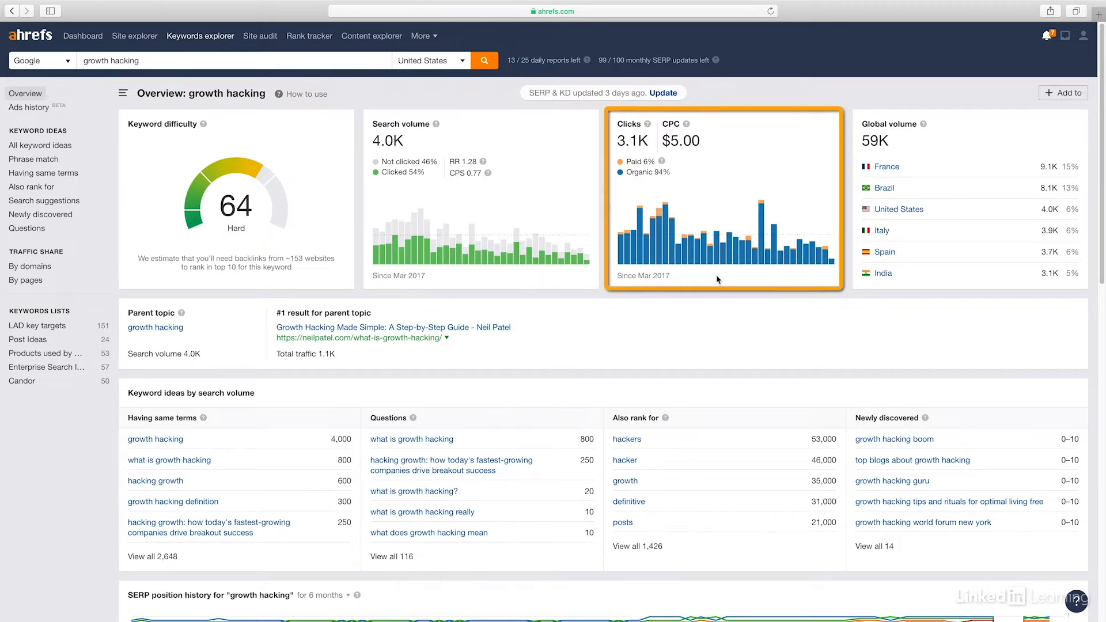
pyautogui.moveTo(718, 279)
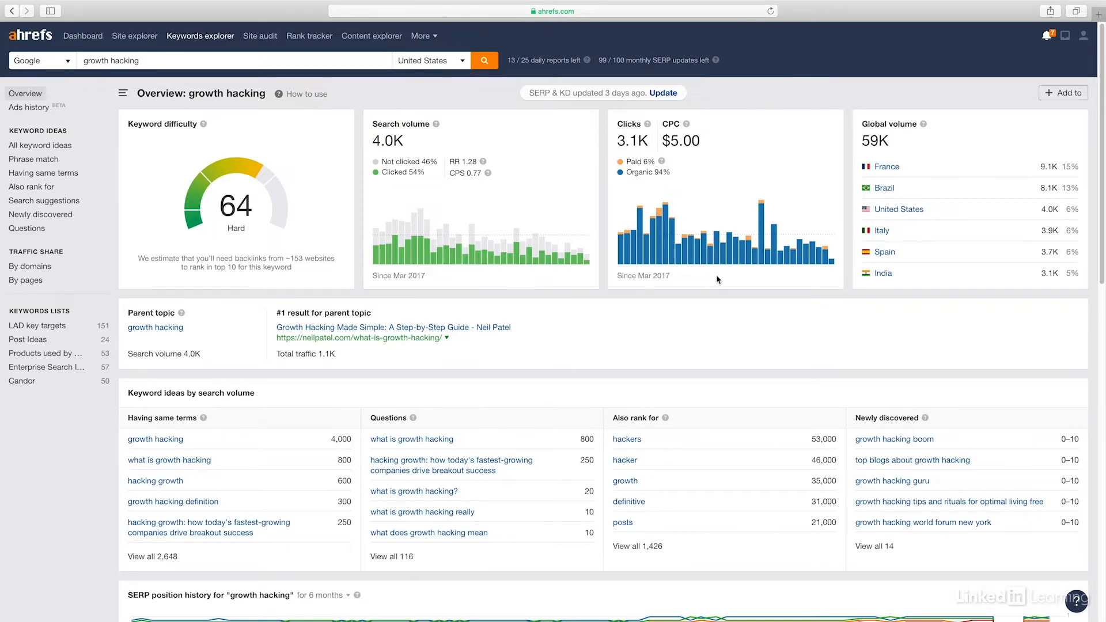
pyautogui.scroll(-3)
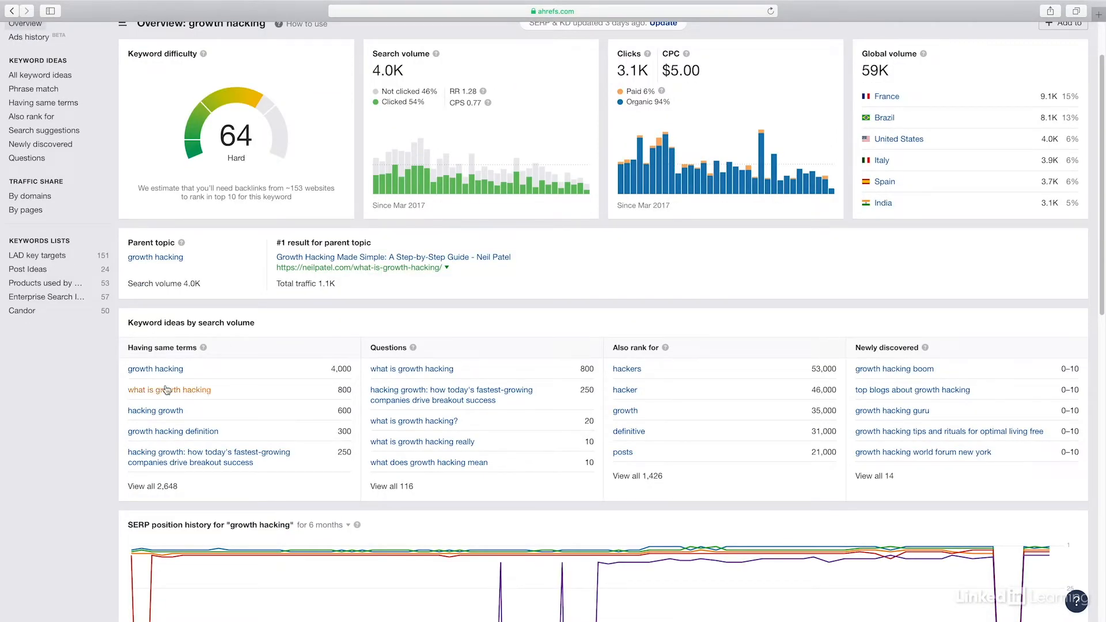
pyautogui.moveTo(156, 410)
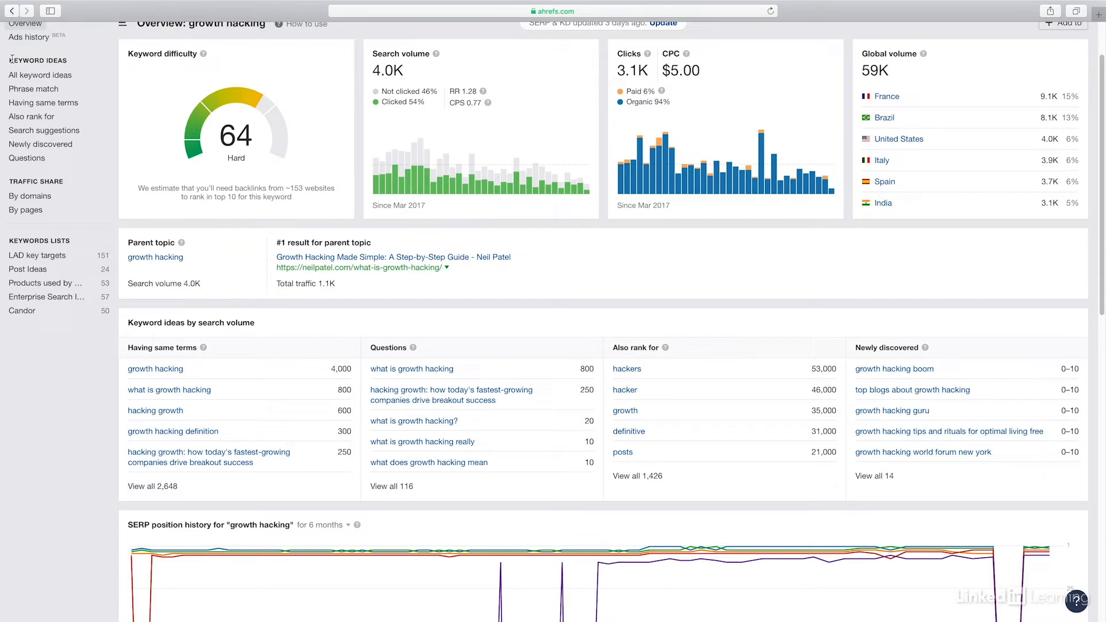
pyautogui.moveTo(35, 103)
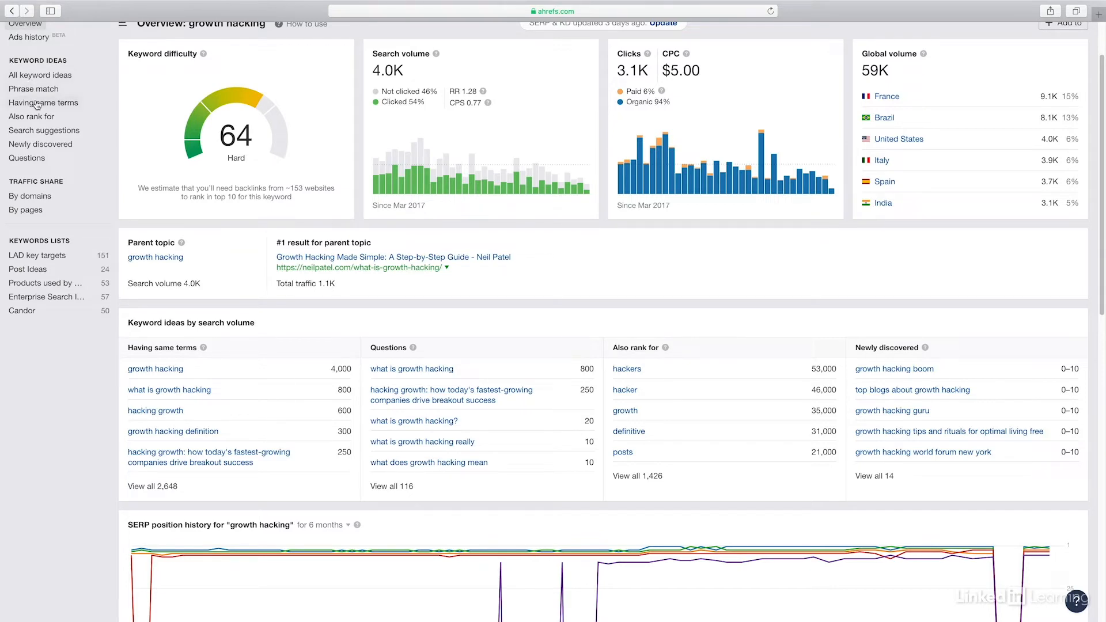
# Show the full 'Having same terms' list of 2,648 growth hacking keywords.
pyautogui.click(42, 103)
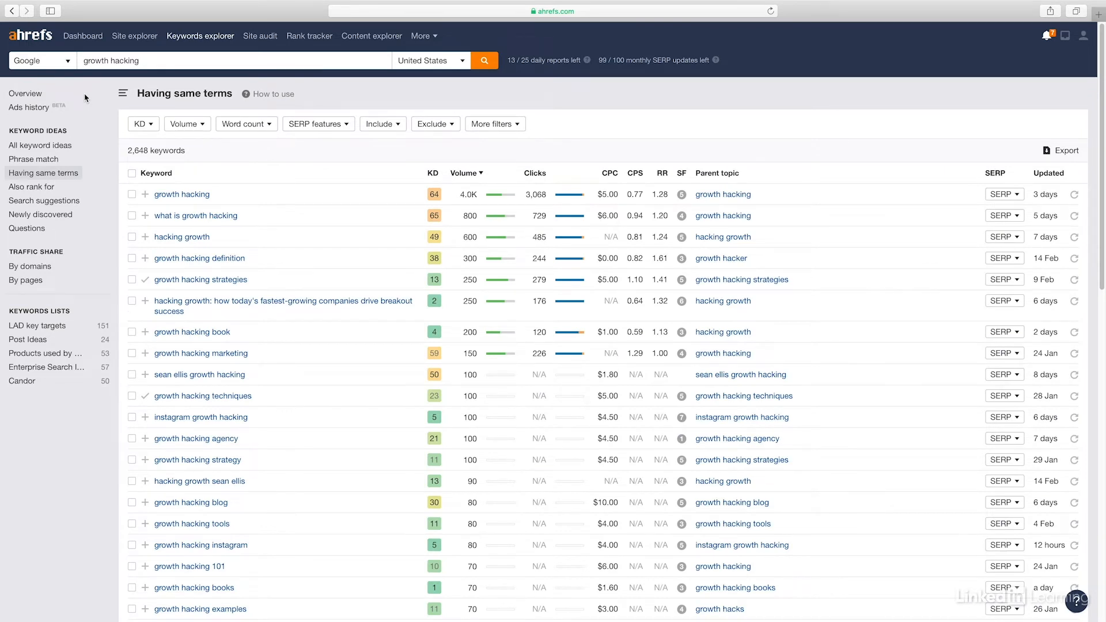
pyautogui.moveTo(128, 150)
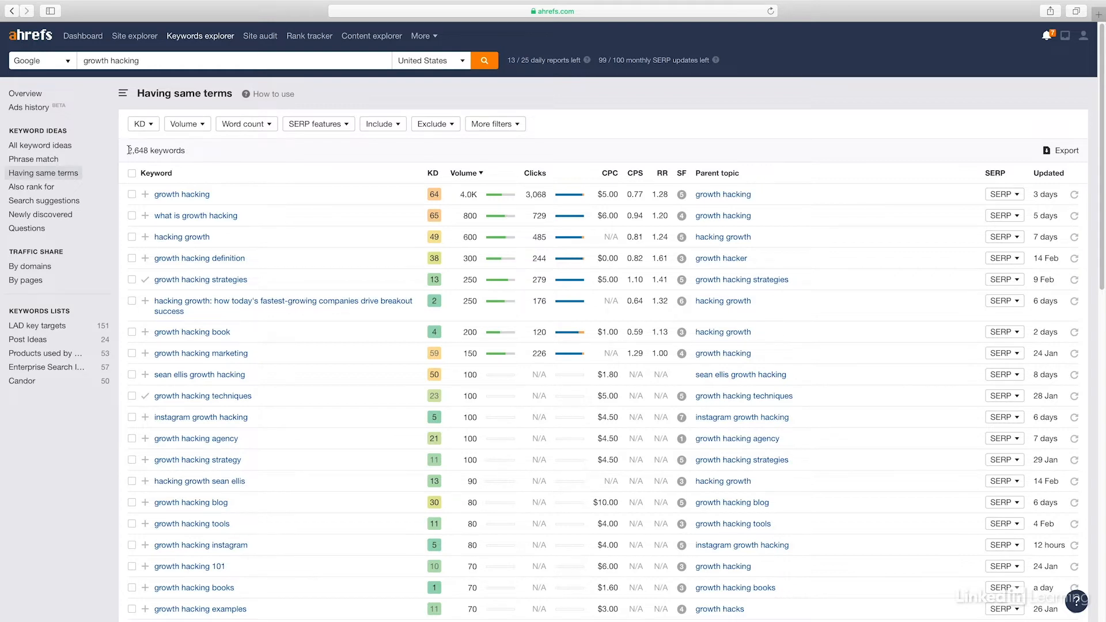
pyautogui.moveTo(182, 193)
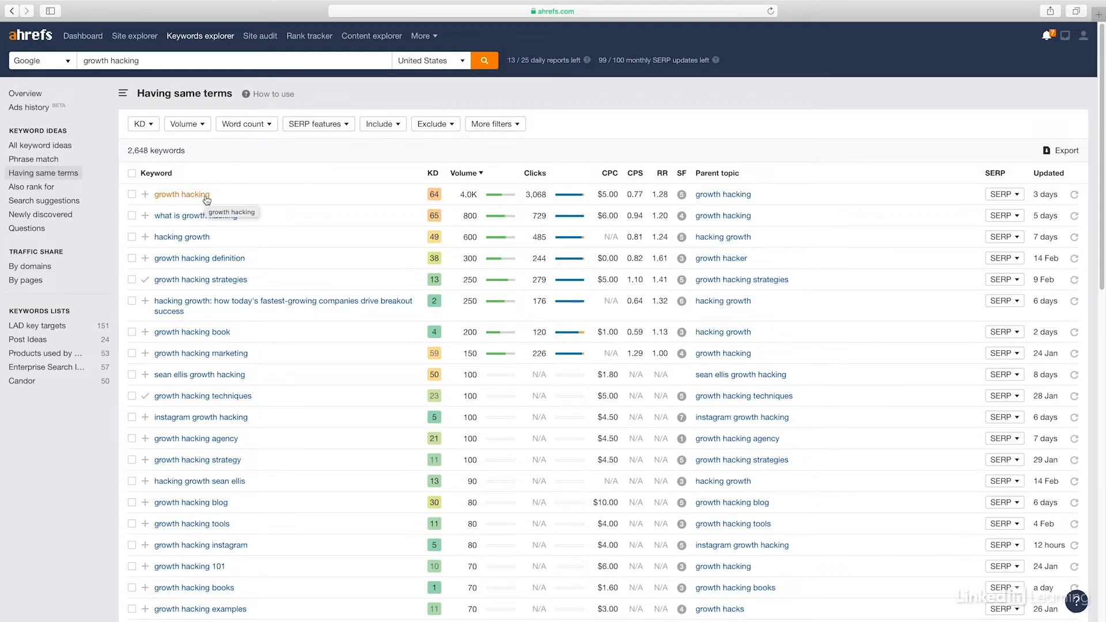
pyautogui.moveTo(259, 219)
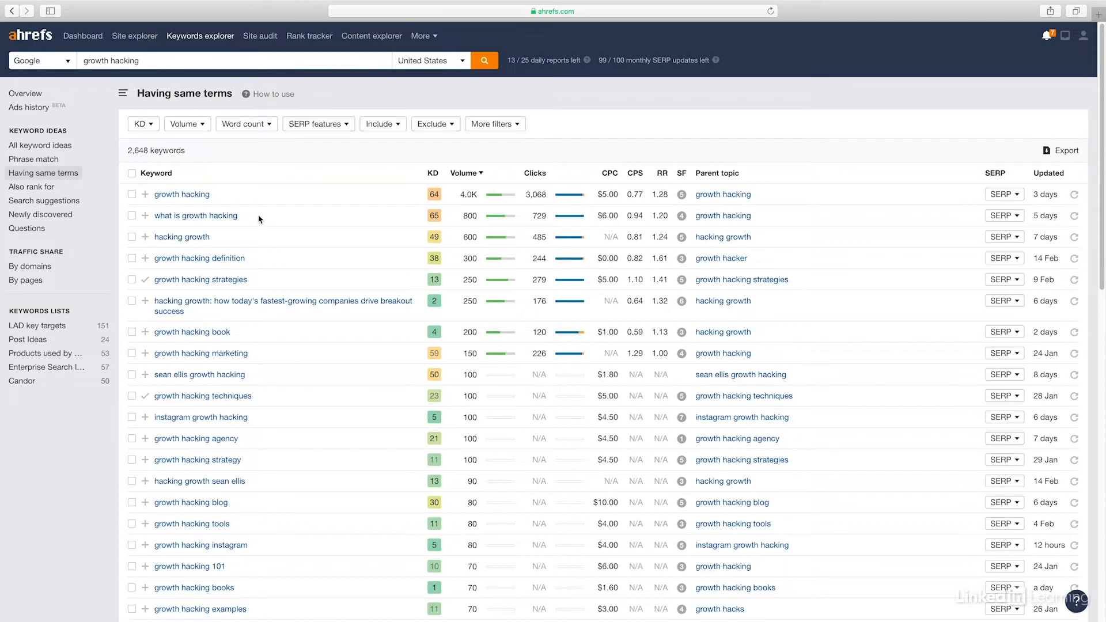
pyautogui.moveTo(464, 216)
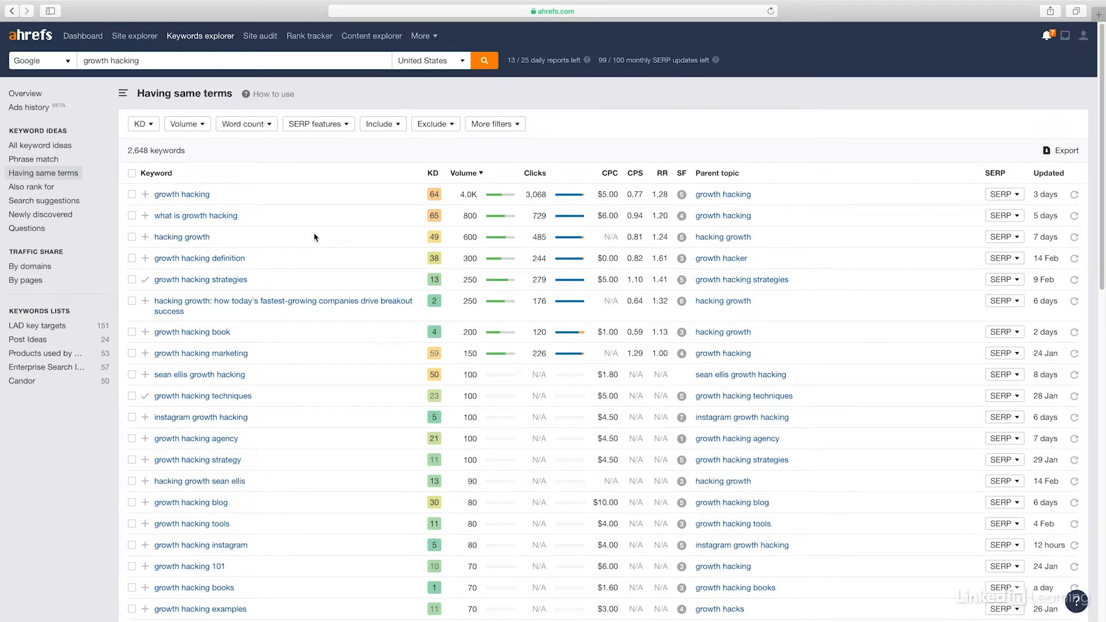
pyautogui.moveTo(197, 155)
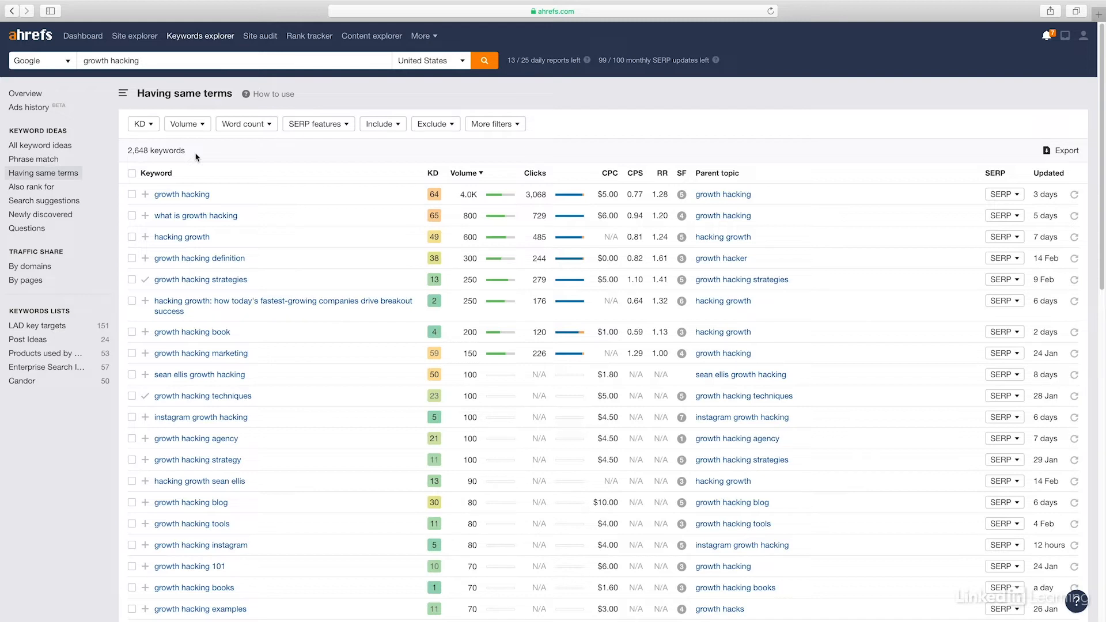
pyautogui.moveTo(197, 154)
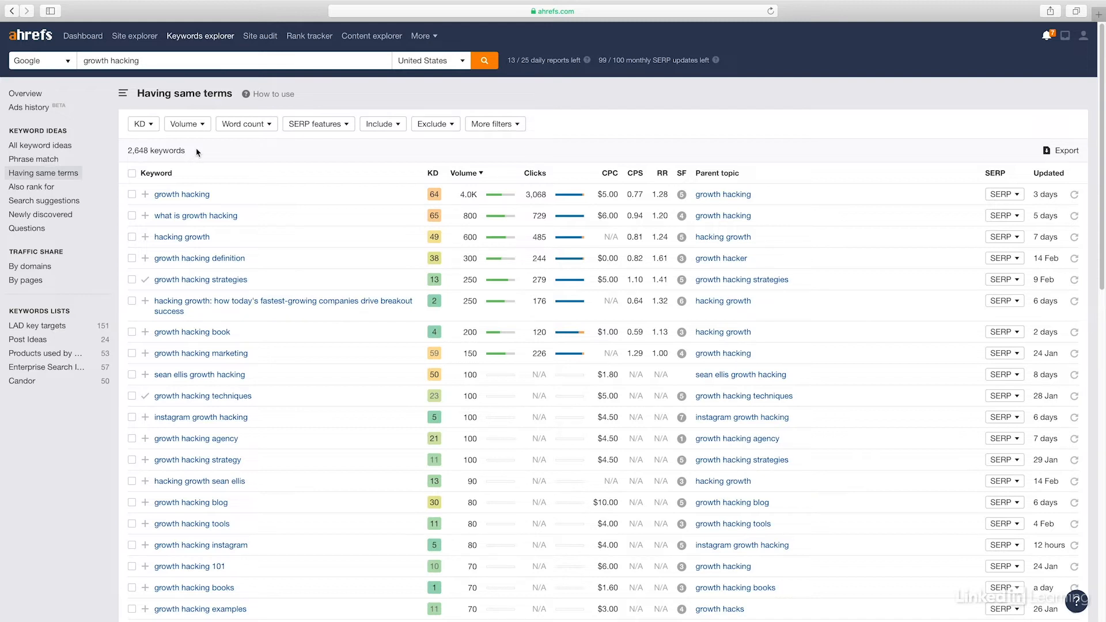
# Filter the list to KD max 40 and volume min 100, leaving 8 keywords.
pyautogui.click(140, 123)
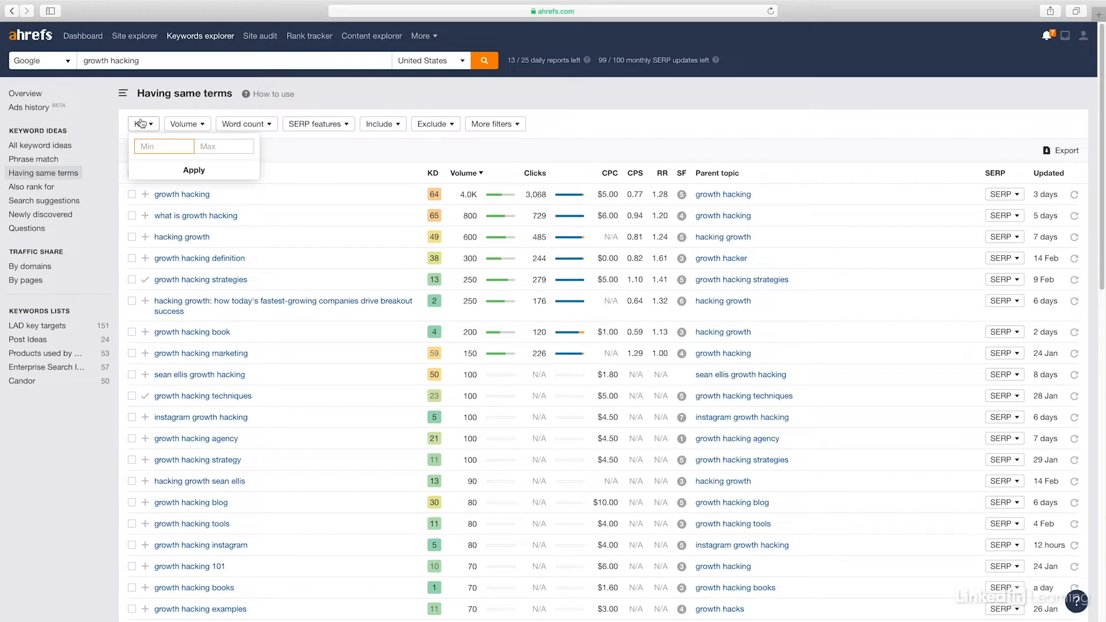
pyautogui.write('4')
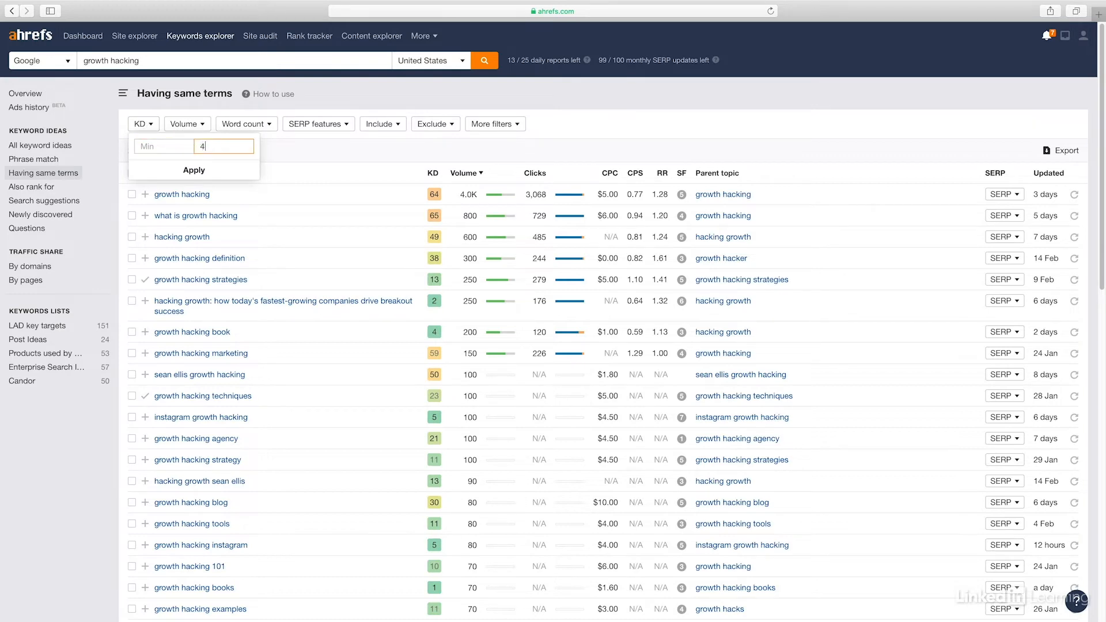
pyautogui.click(194, 169)
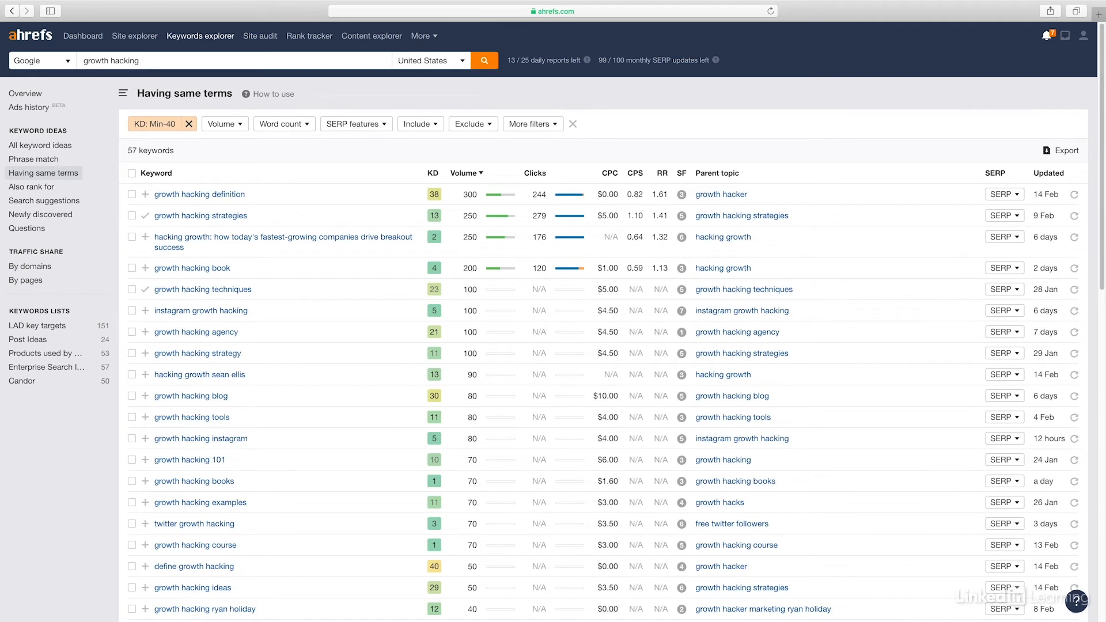
pyautogui.moveTo(225, 123)
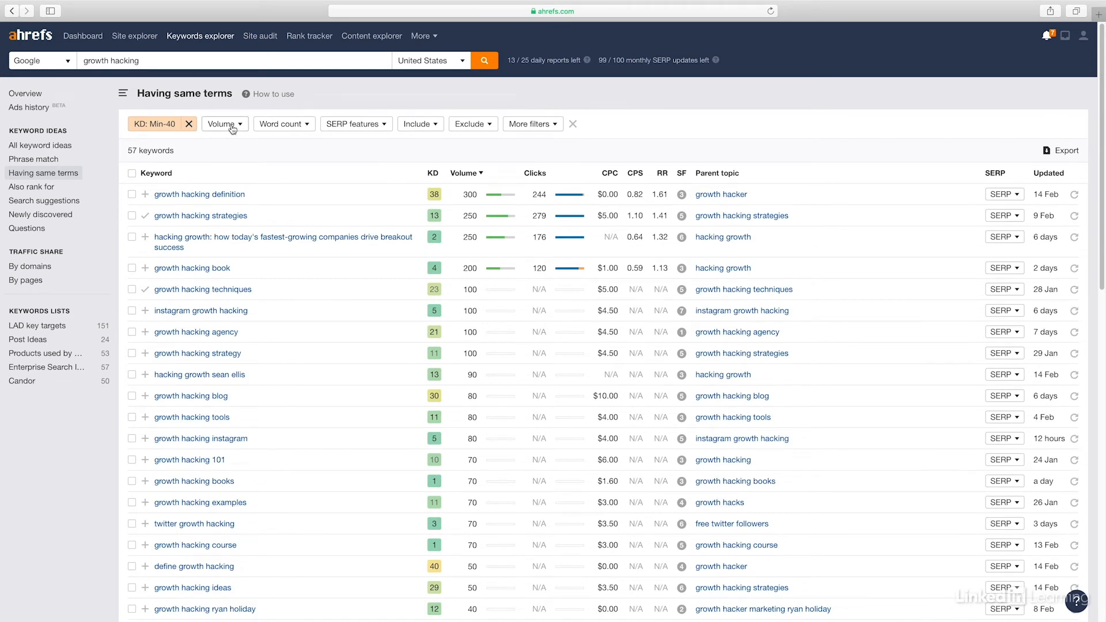
pyautogui.click(225, 123)
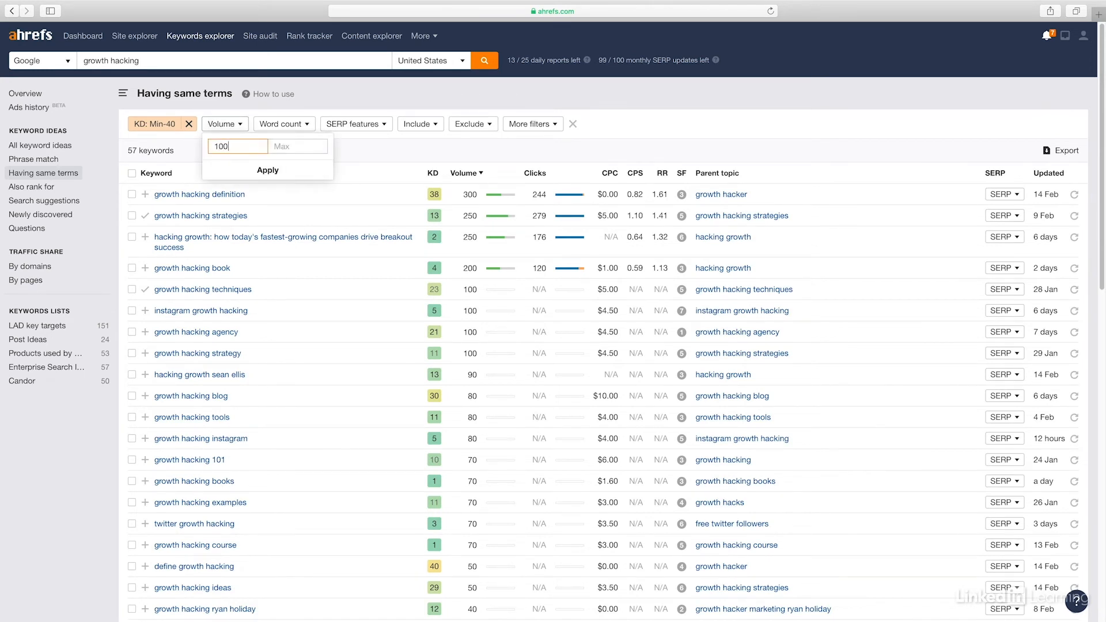
pyautogui.click(267, 169)
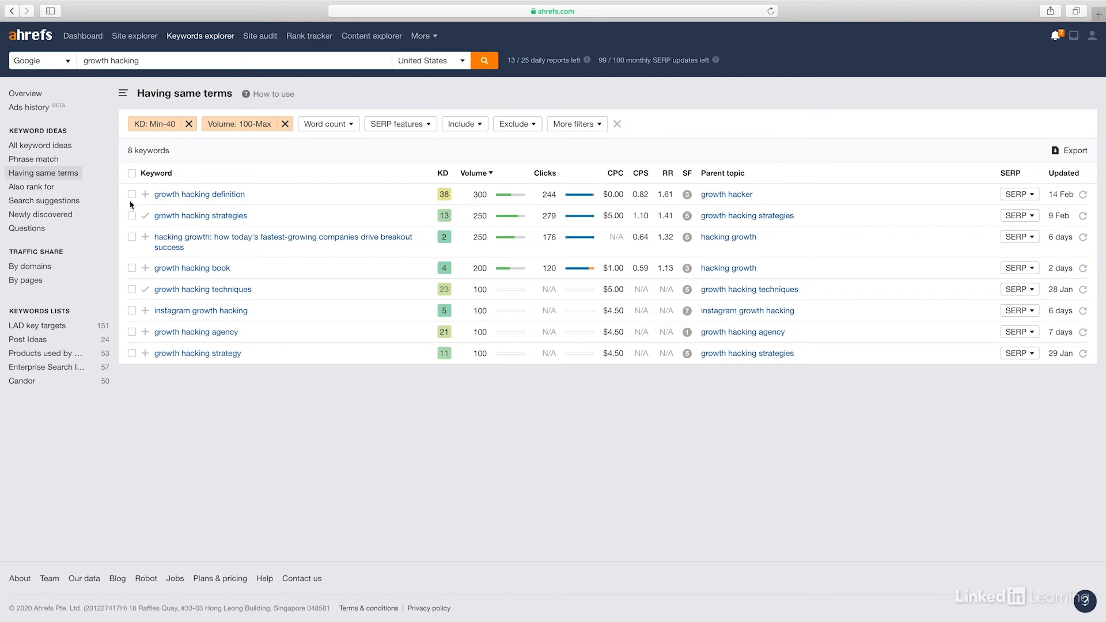
# Select six keywords including definition, techniques and agency, and show the lists to add them to.
pyautogui.click(131, 216)
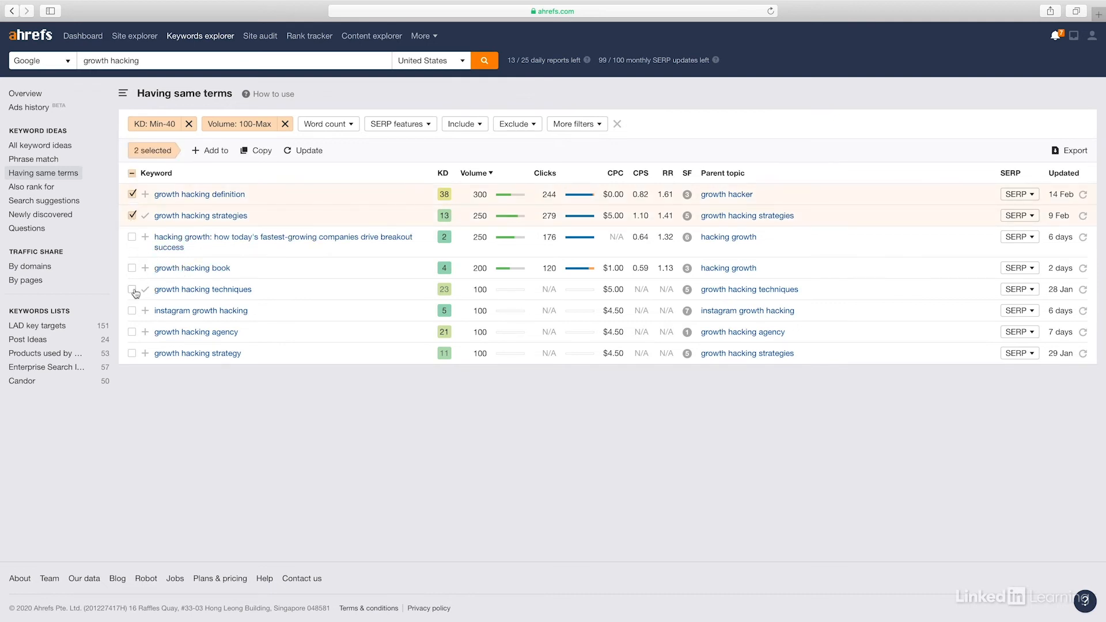
pyautogui.click(132, 289)
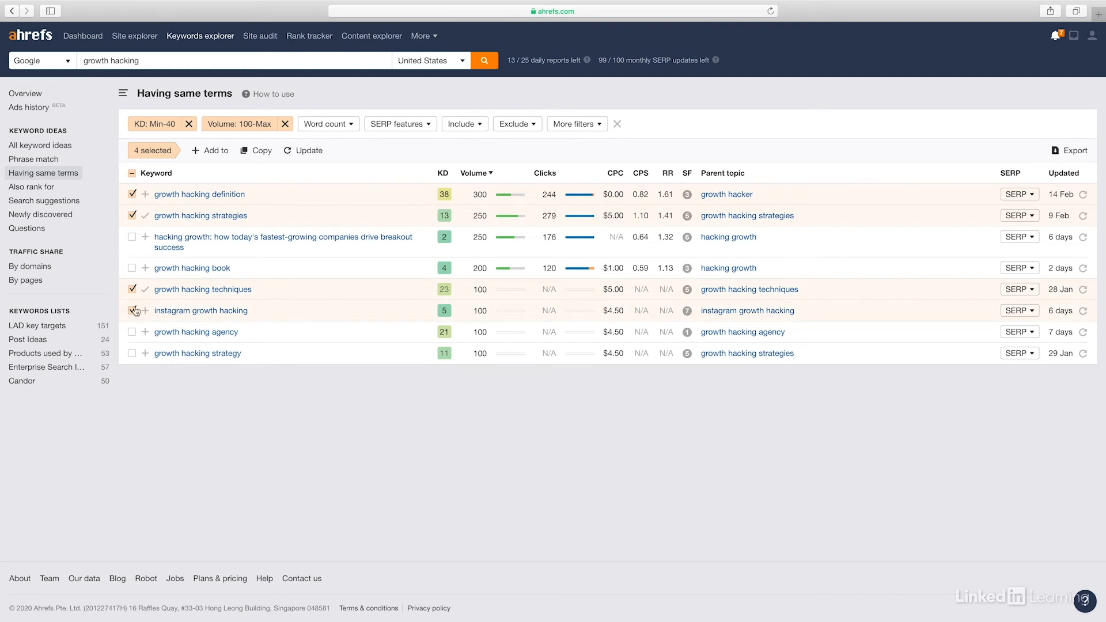
pyautogui.click(132, 354)
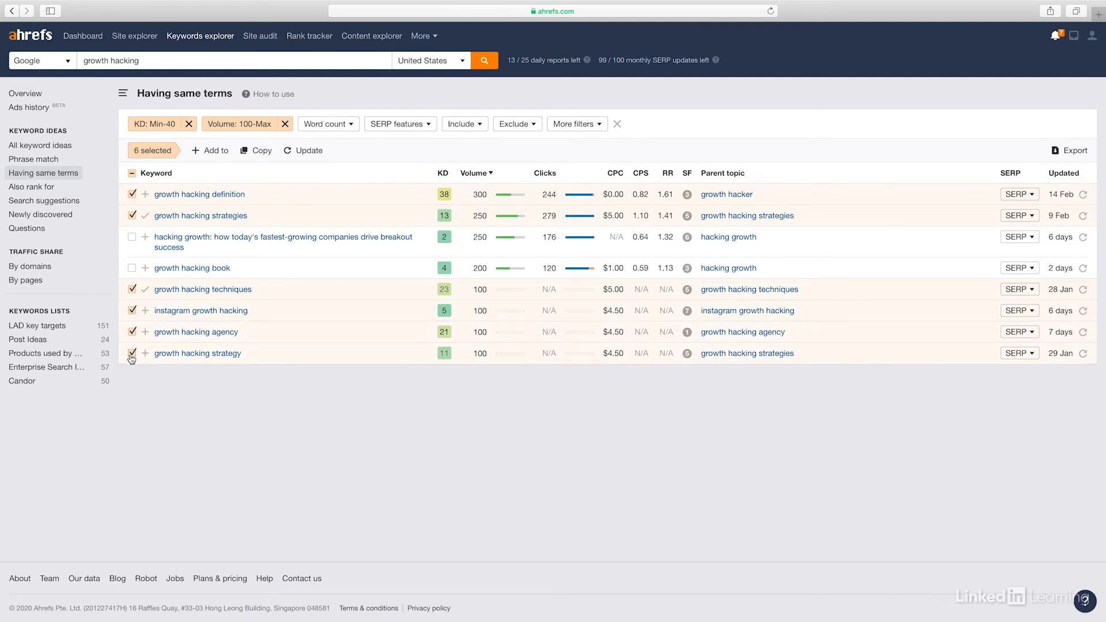
pyautogui.moveTo(284, 388)
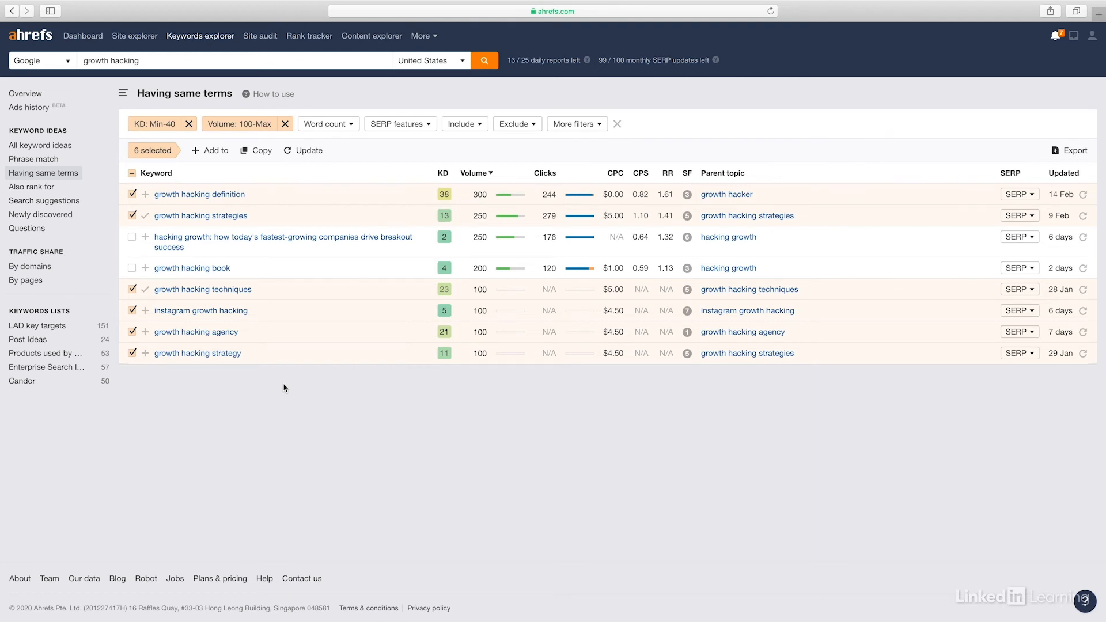
pyautogui.moveTo(247, 123)
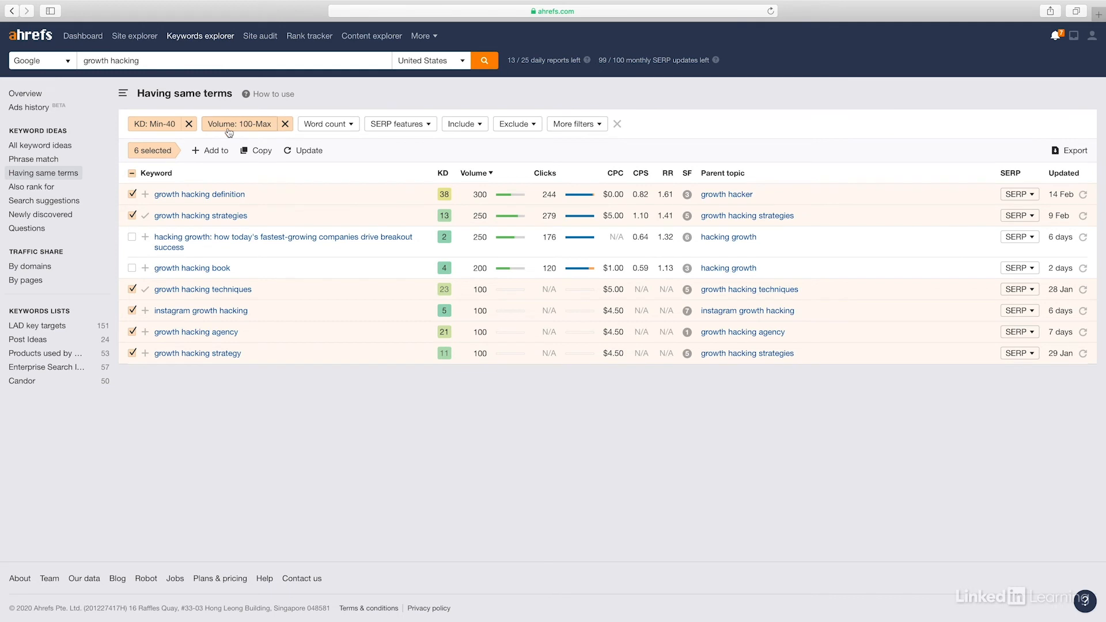
pyautogui.click(214, 150)
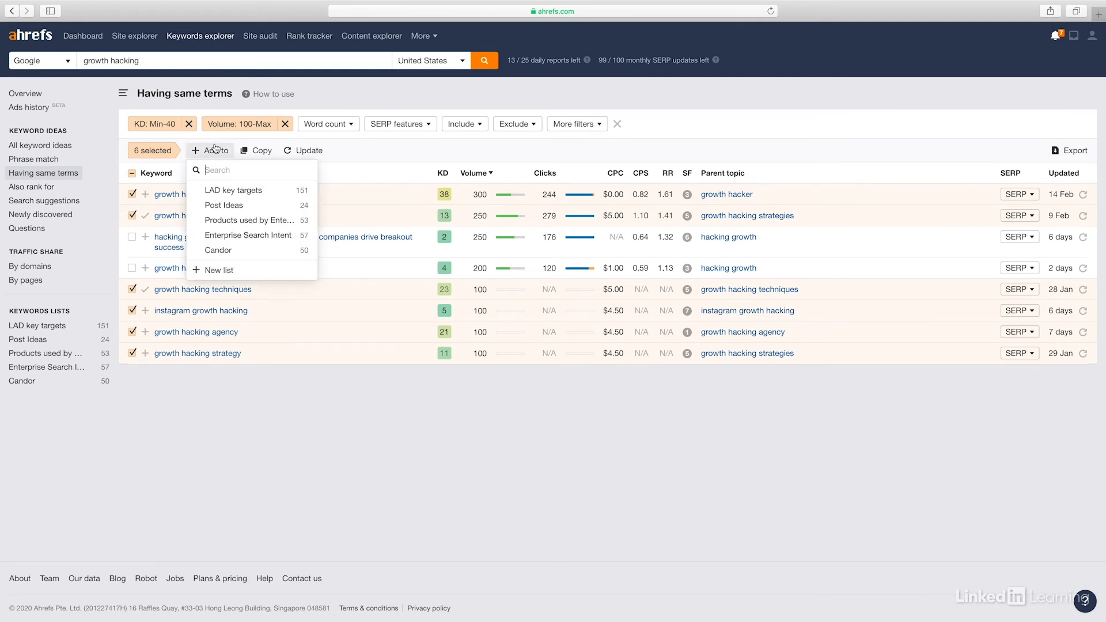